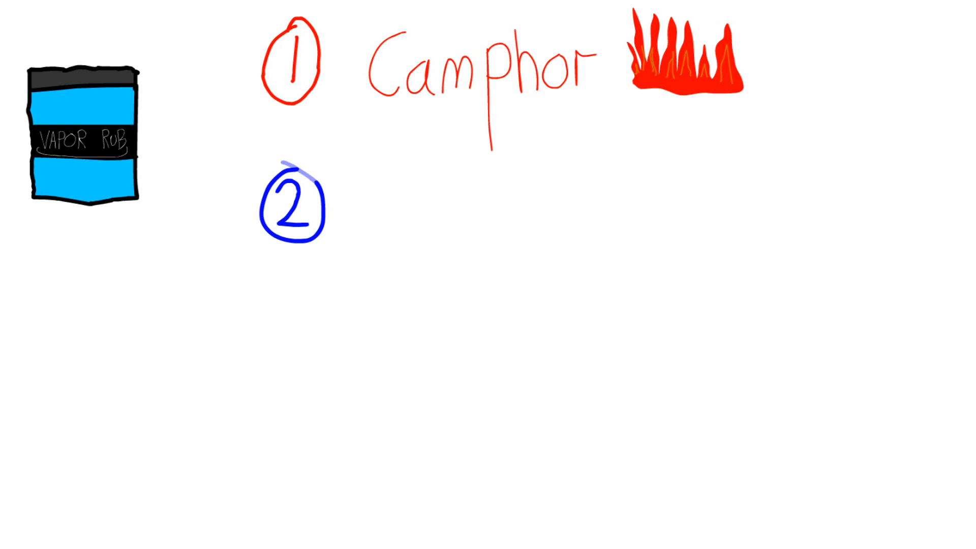
text(Eucalyptus Oil)
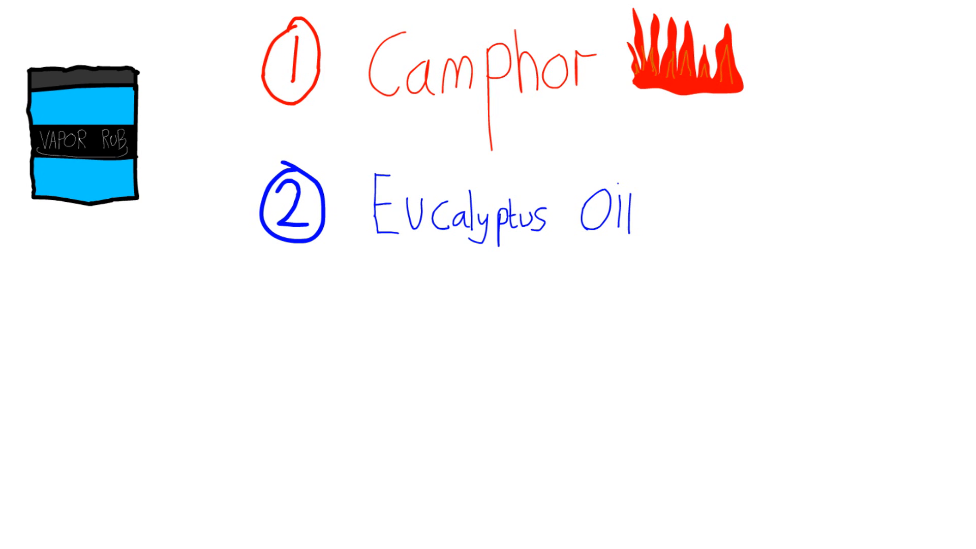